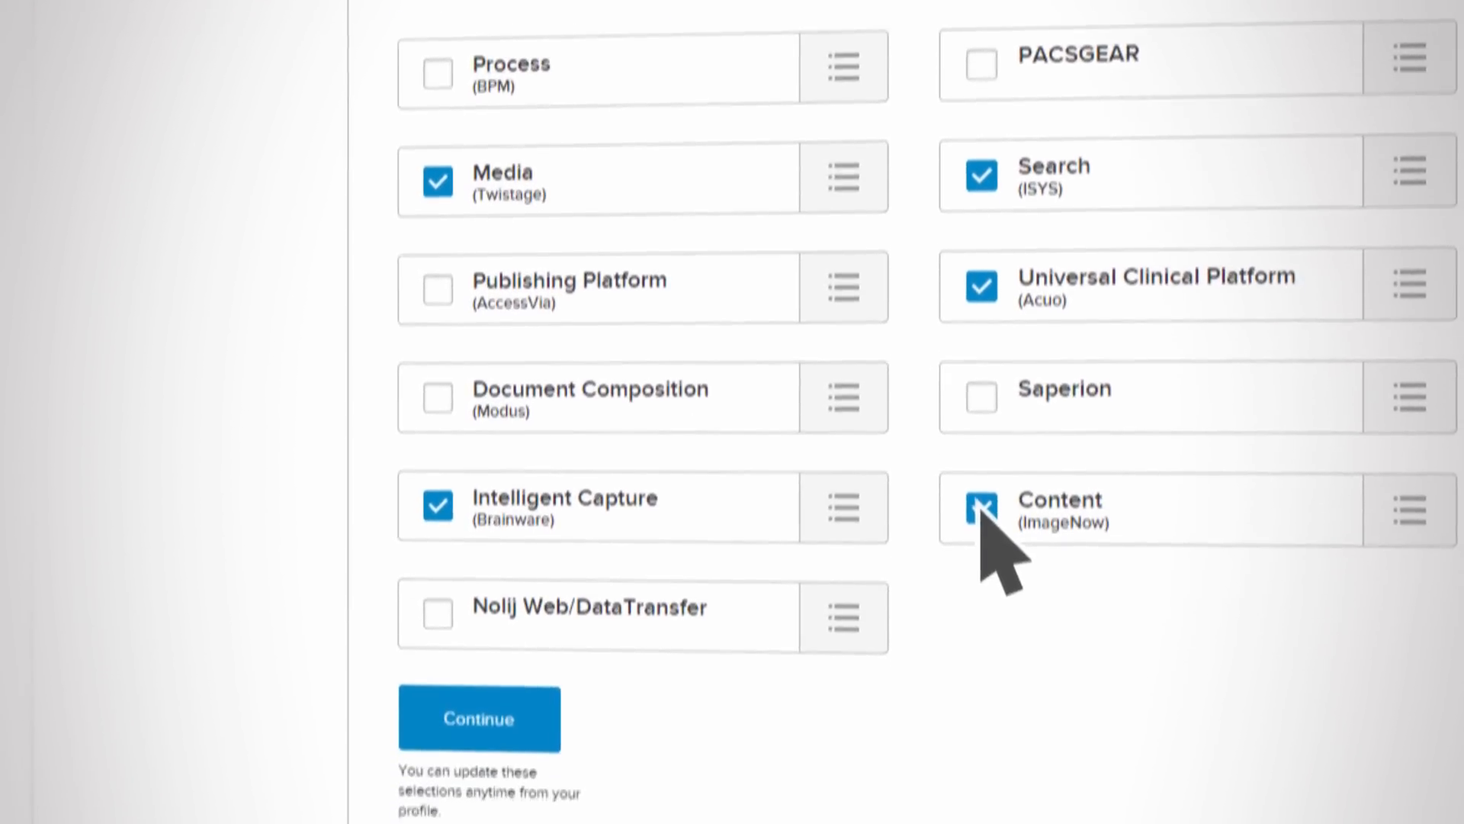
Confirm Content (ImageNow), Capture, Media and Search as product interests and enter the portal.
left_click(479, 719)
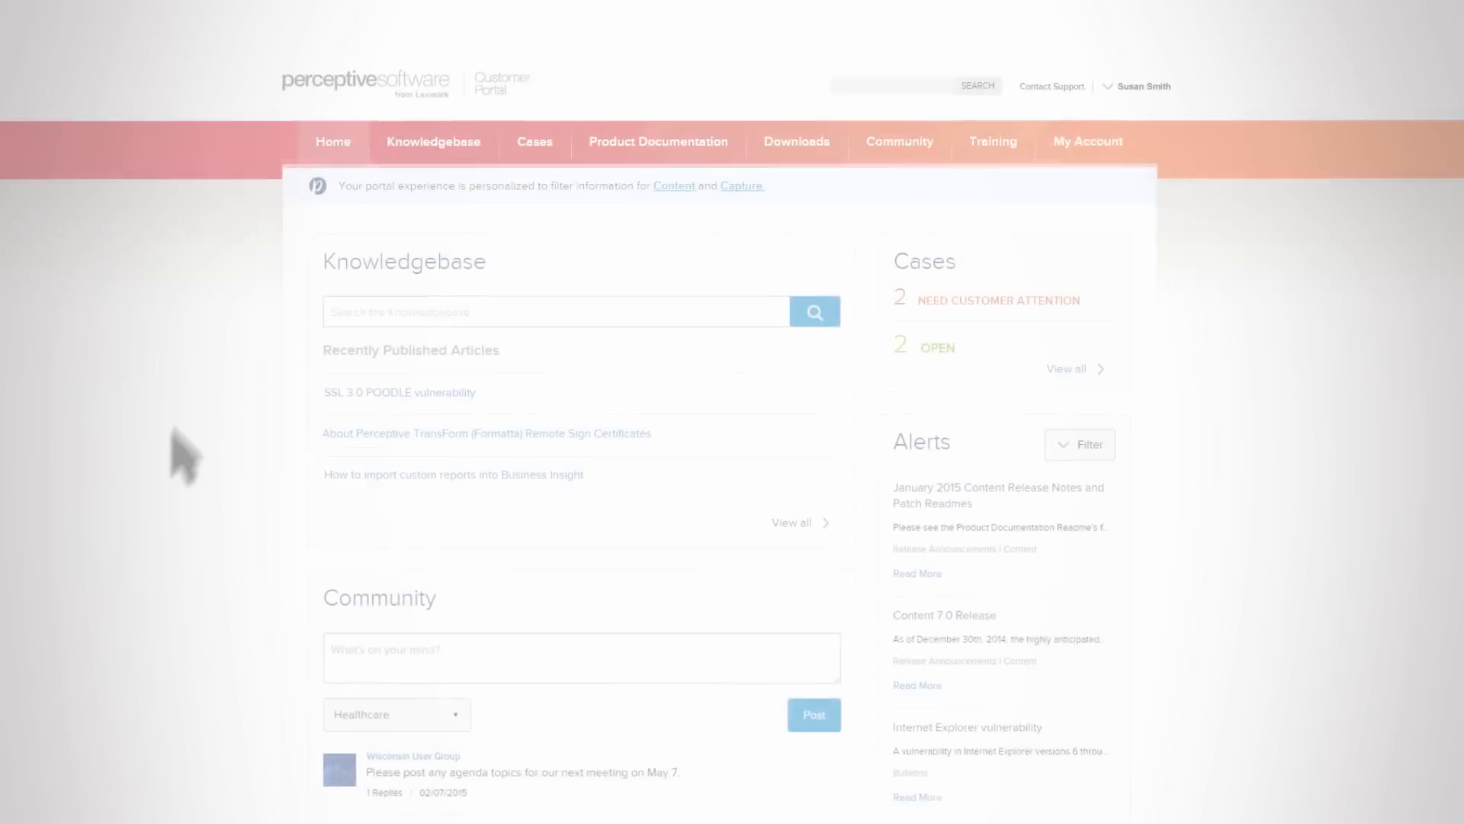
Scroll through the personalised home page, then go to the Knowledgebase section.
scroll("down", 3)
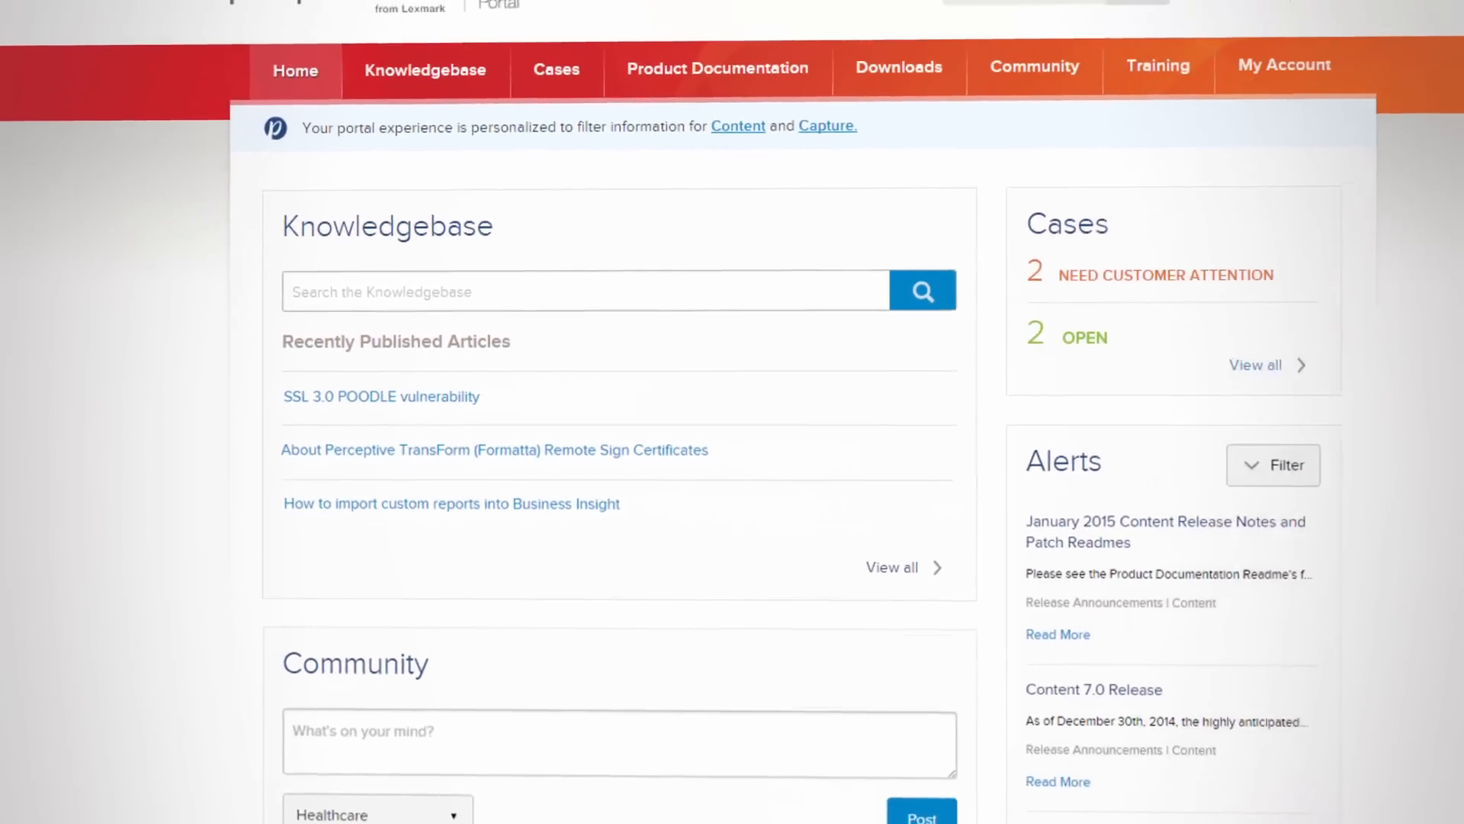
left_click(425, 69)
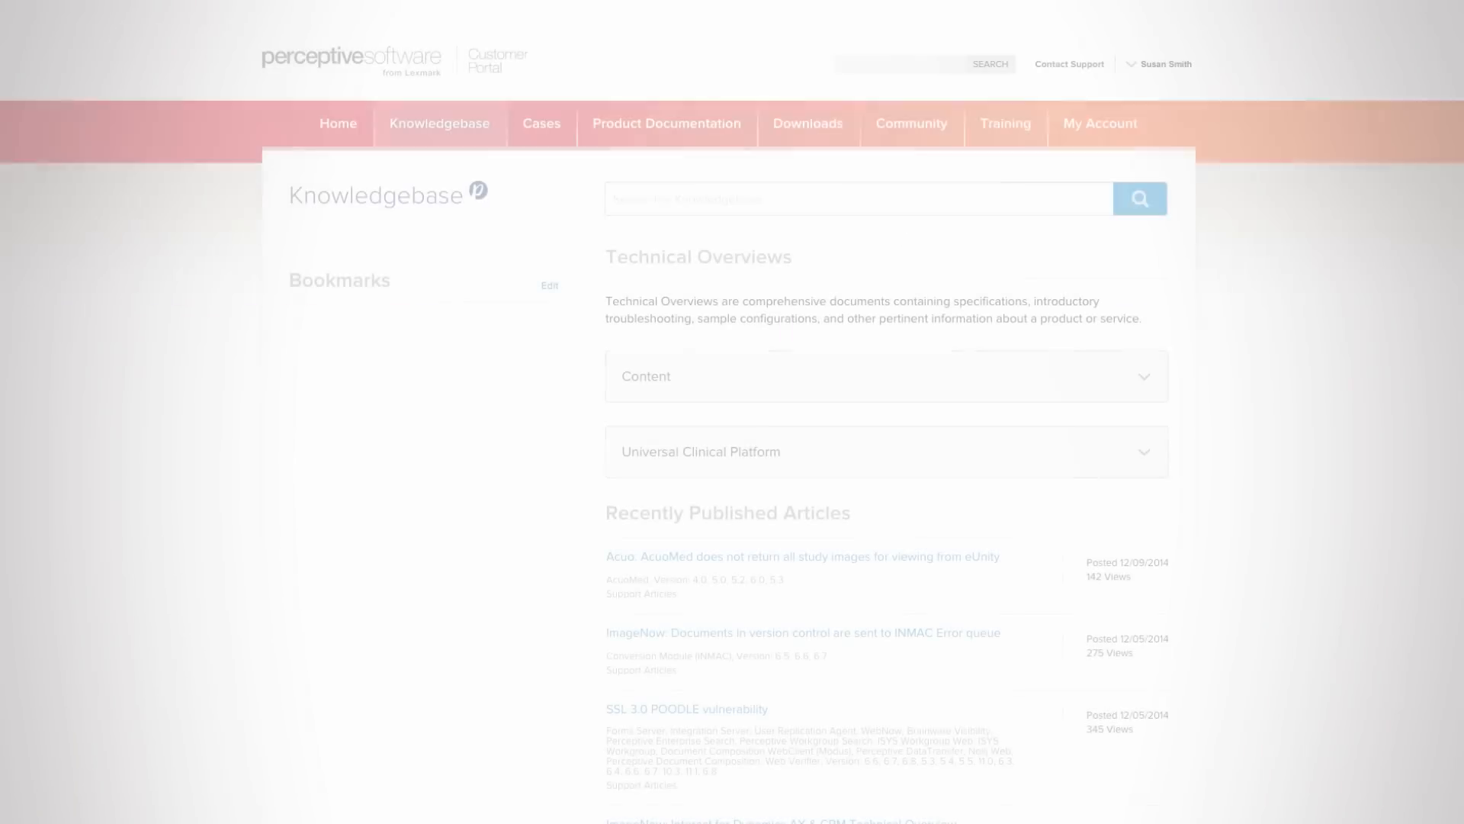
Search the knowledgebase for 'iScript' and browse results, then view Cases and Product Documentation.
type("iScri")
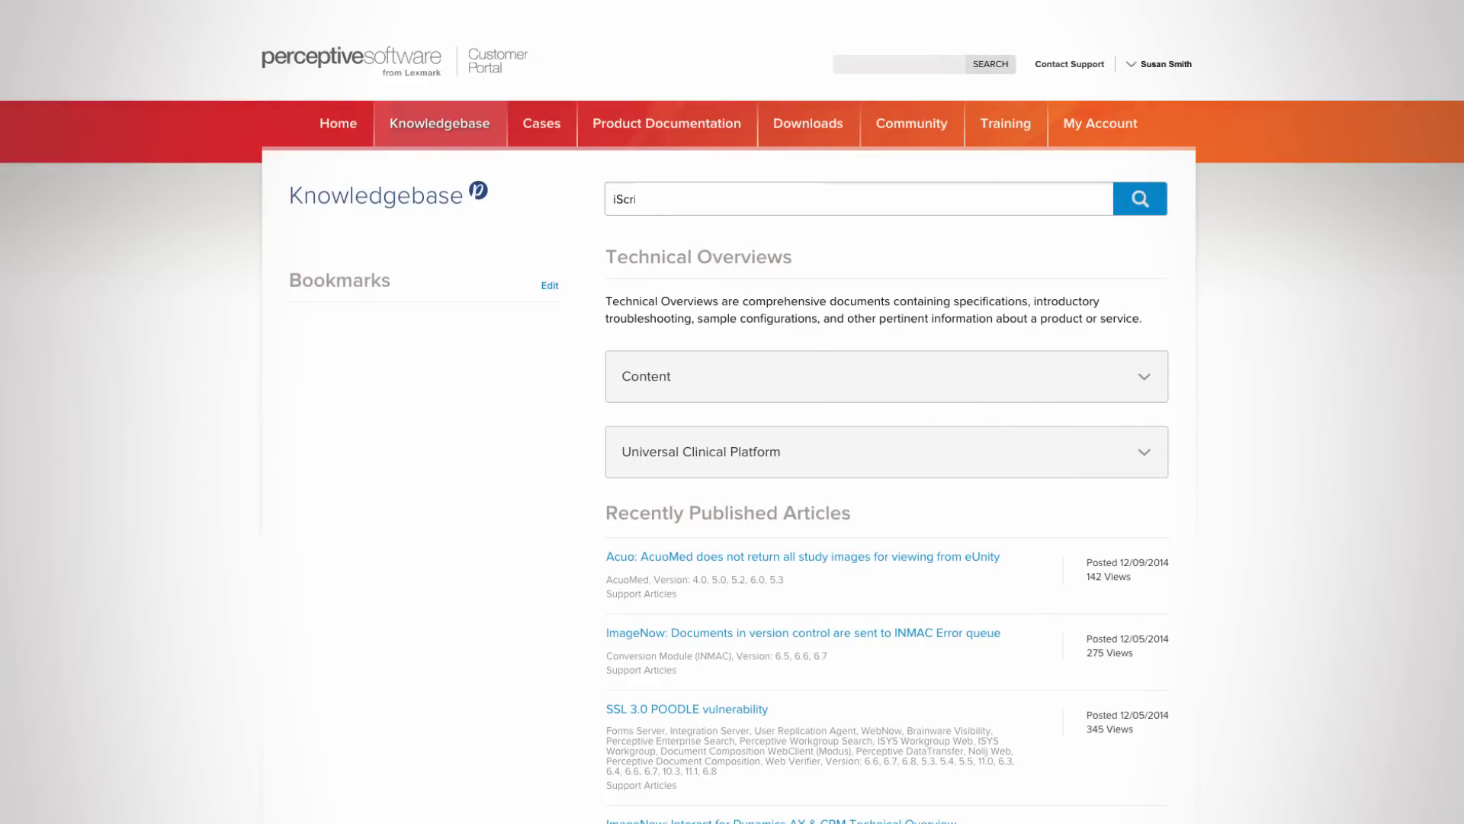
left_click(1139, 199)
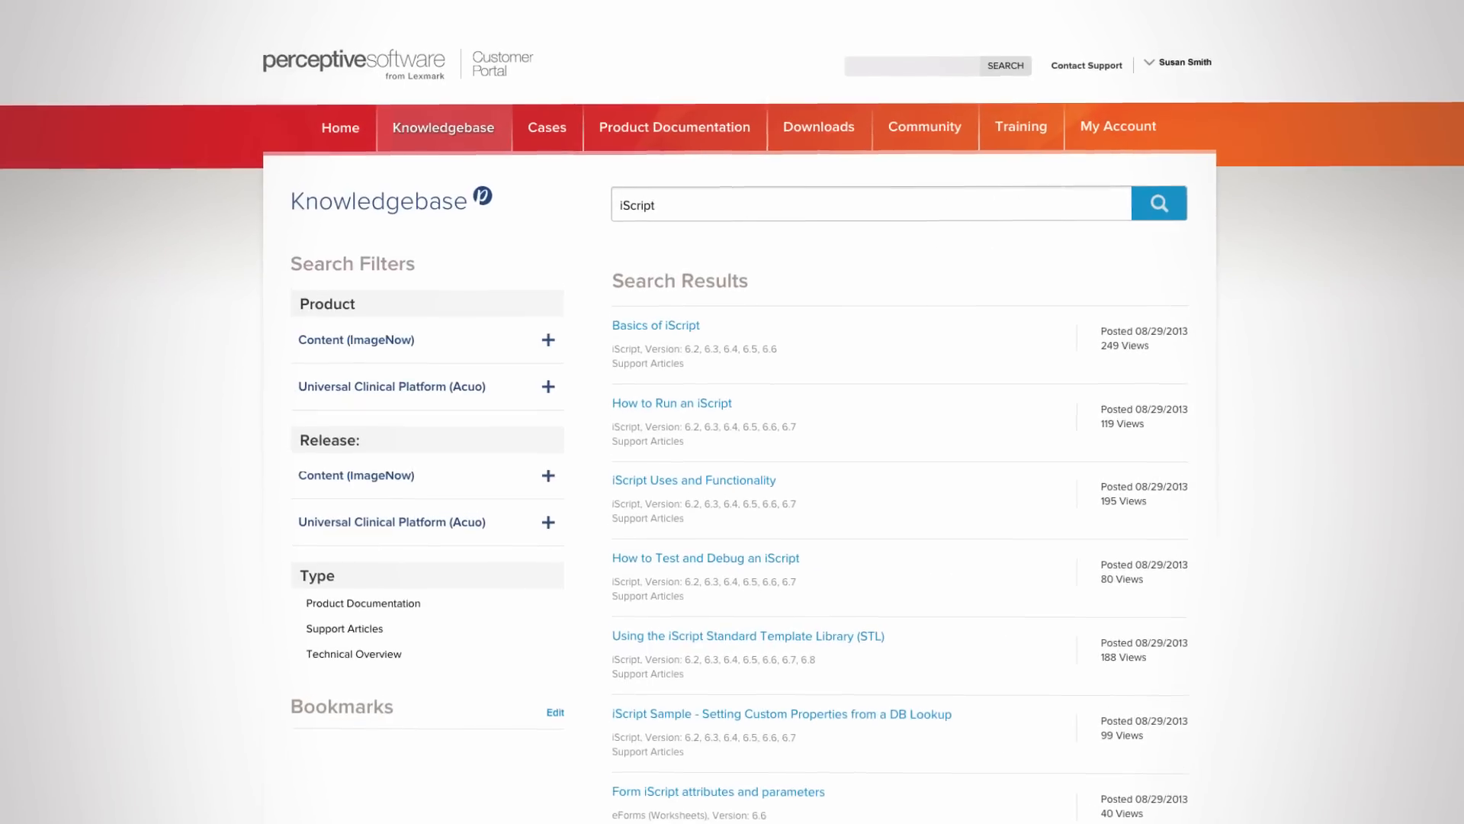
scroll("down", 3)
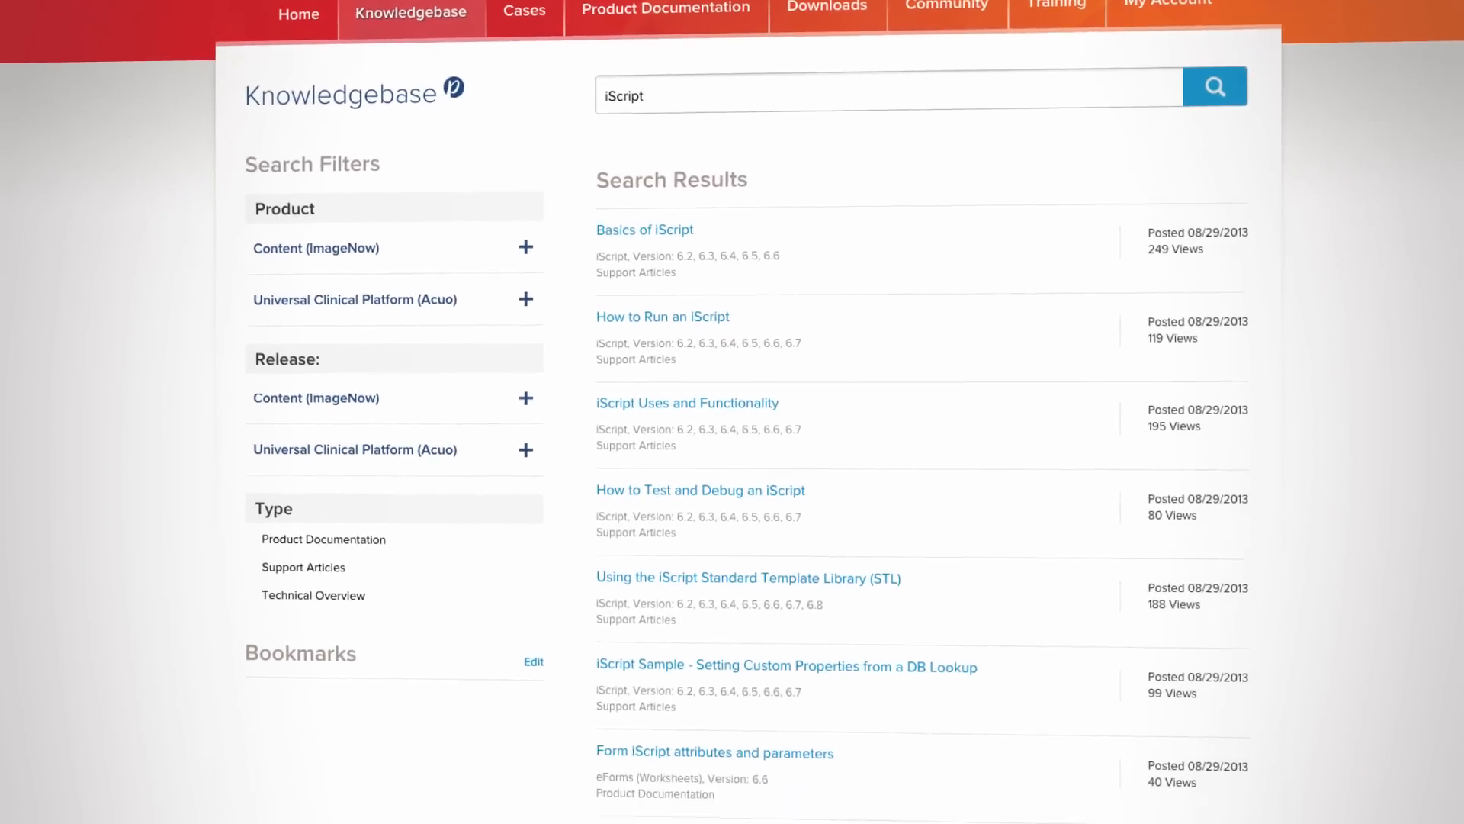
scroll("down", 3)
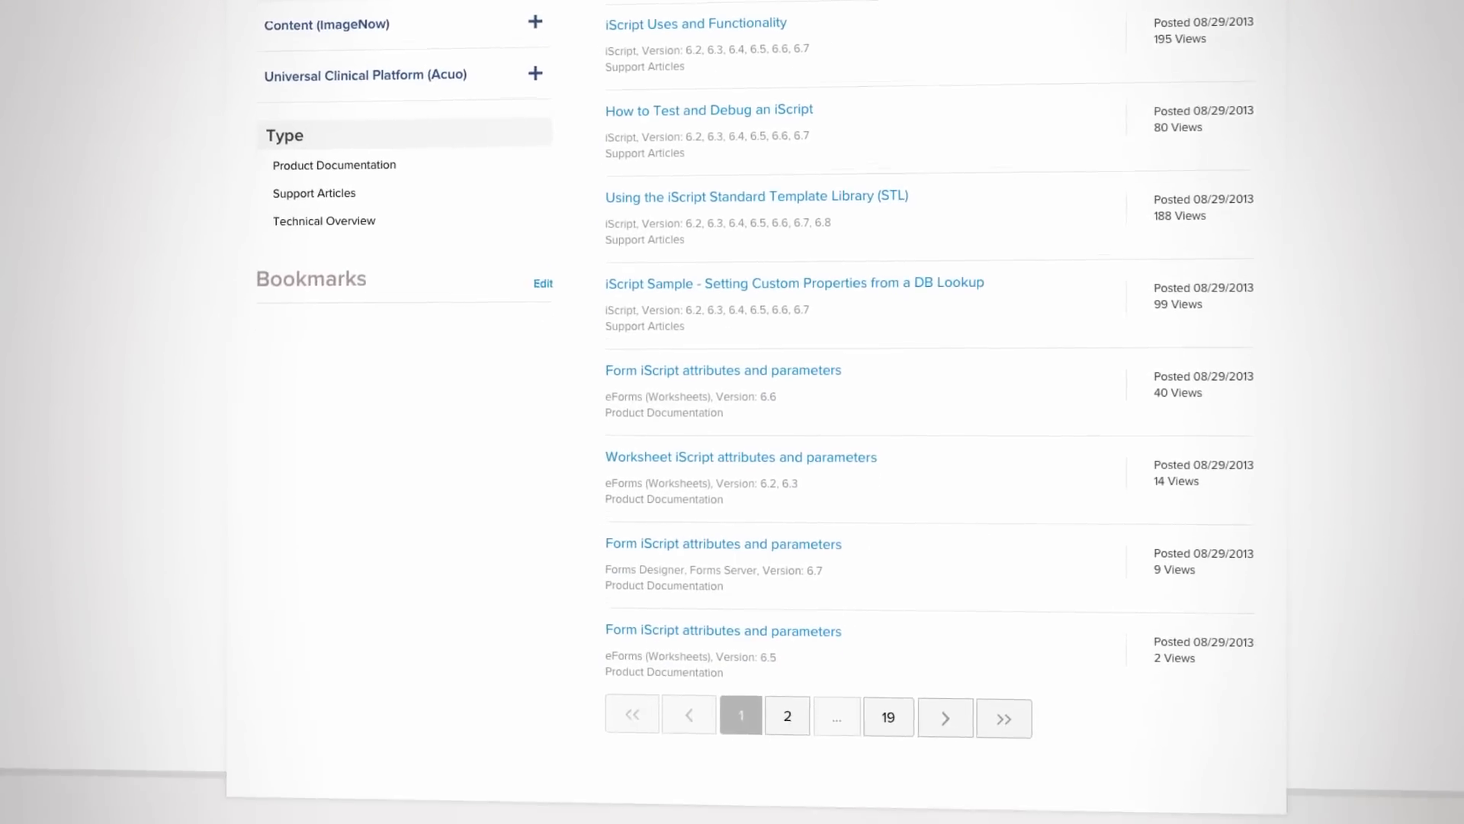
left_click(531, 109)
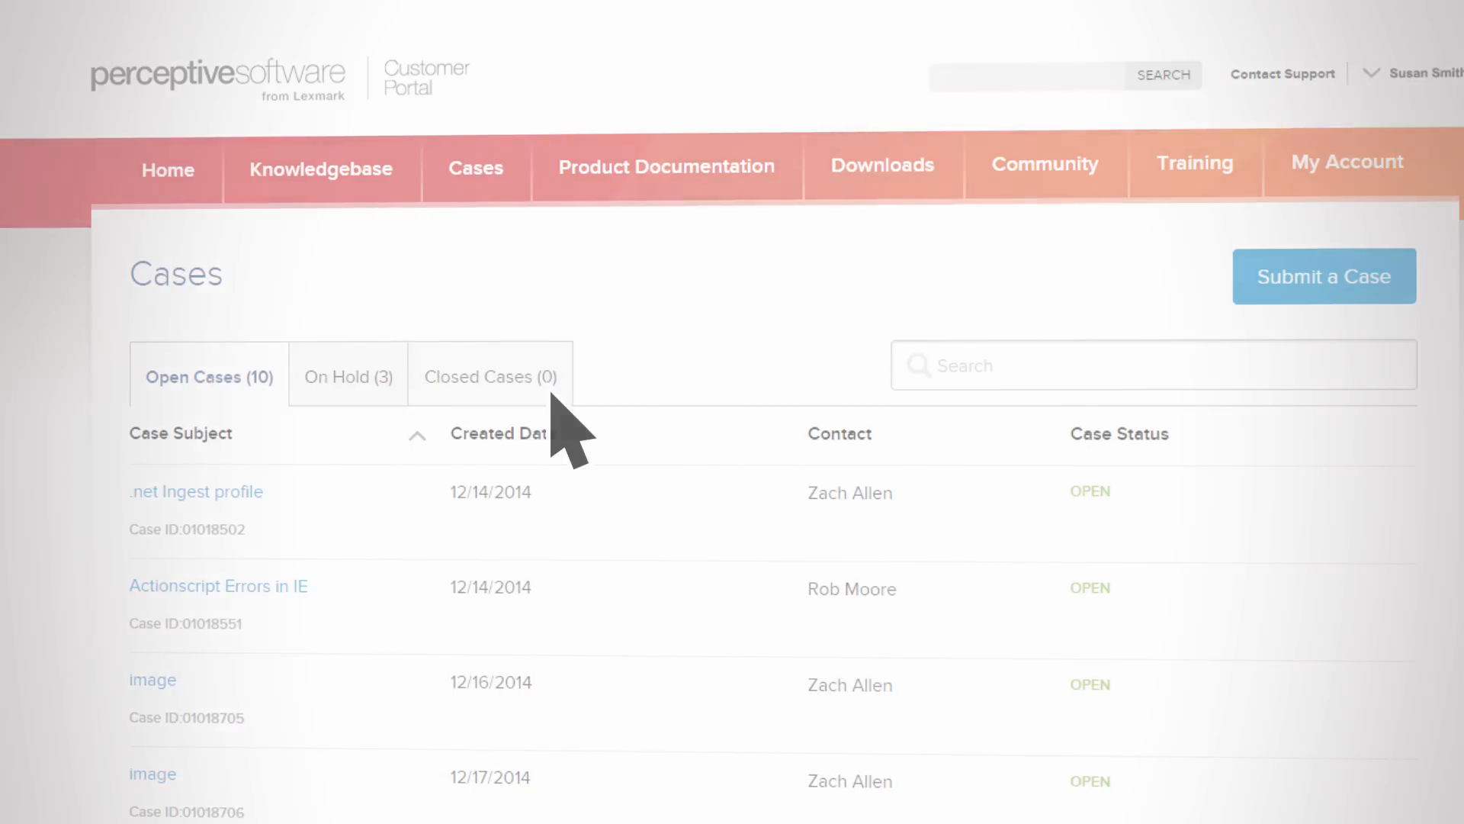
left_click(665, 166)
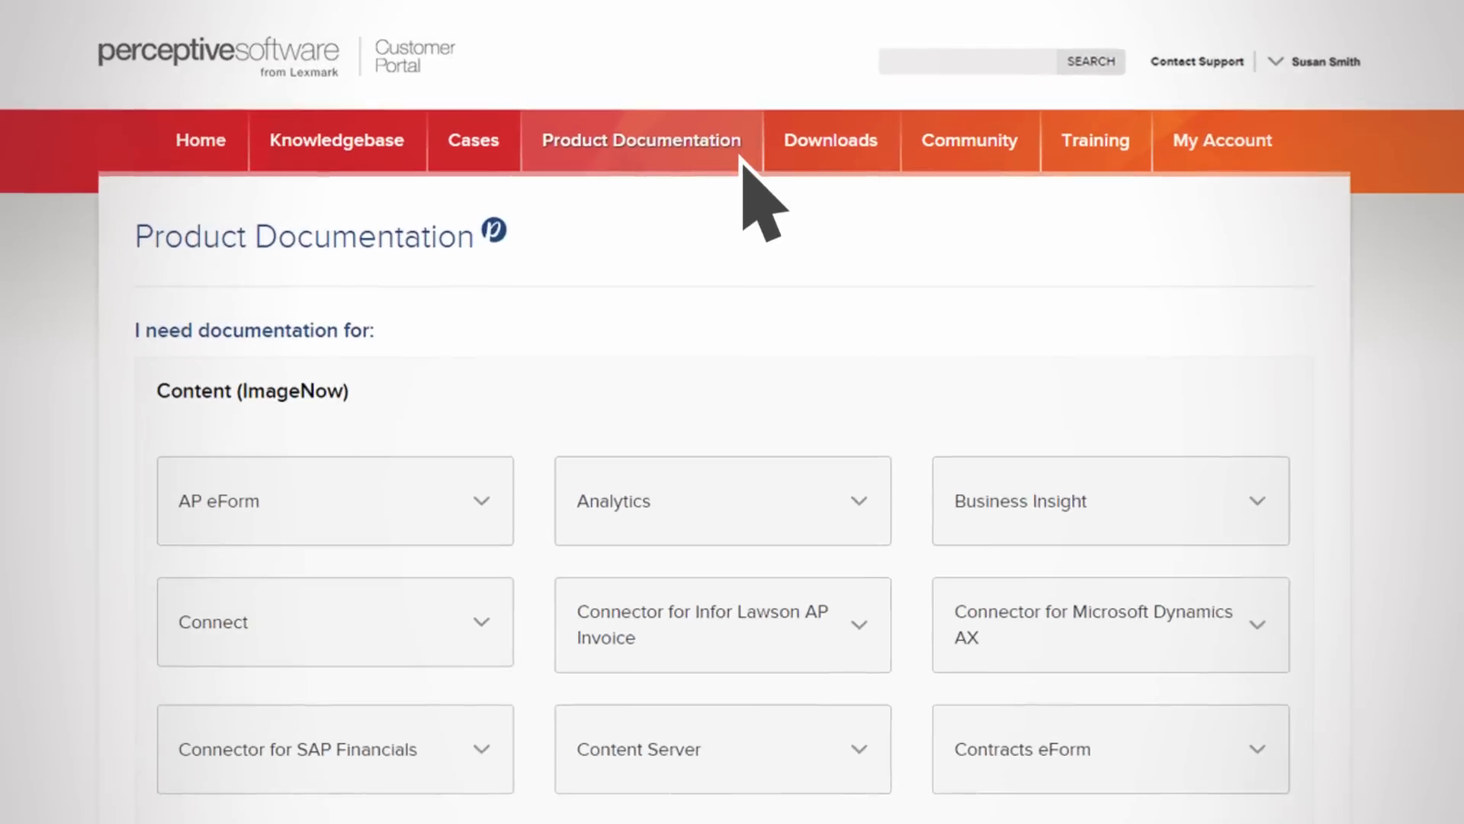
Expand Business Insight 7.0.x documentation links, then visit Downloads advanced search and Community.
left_click(1106, 500)
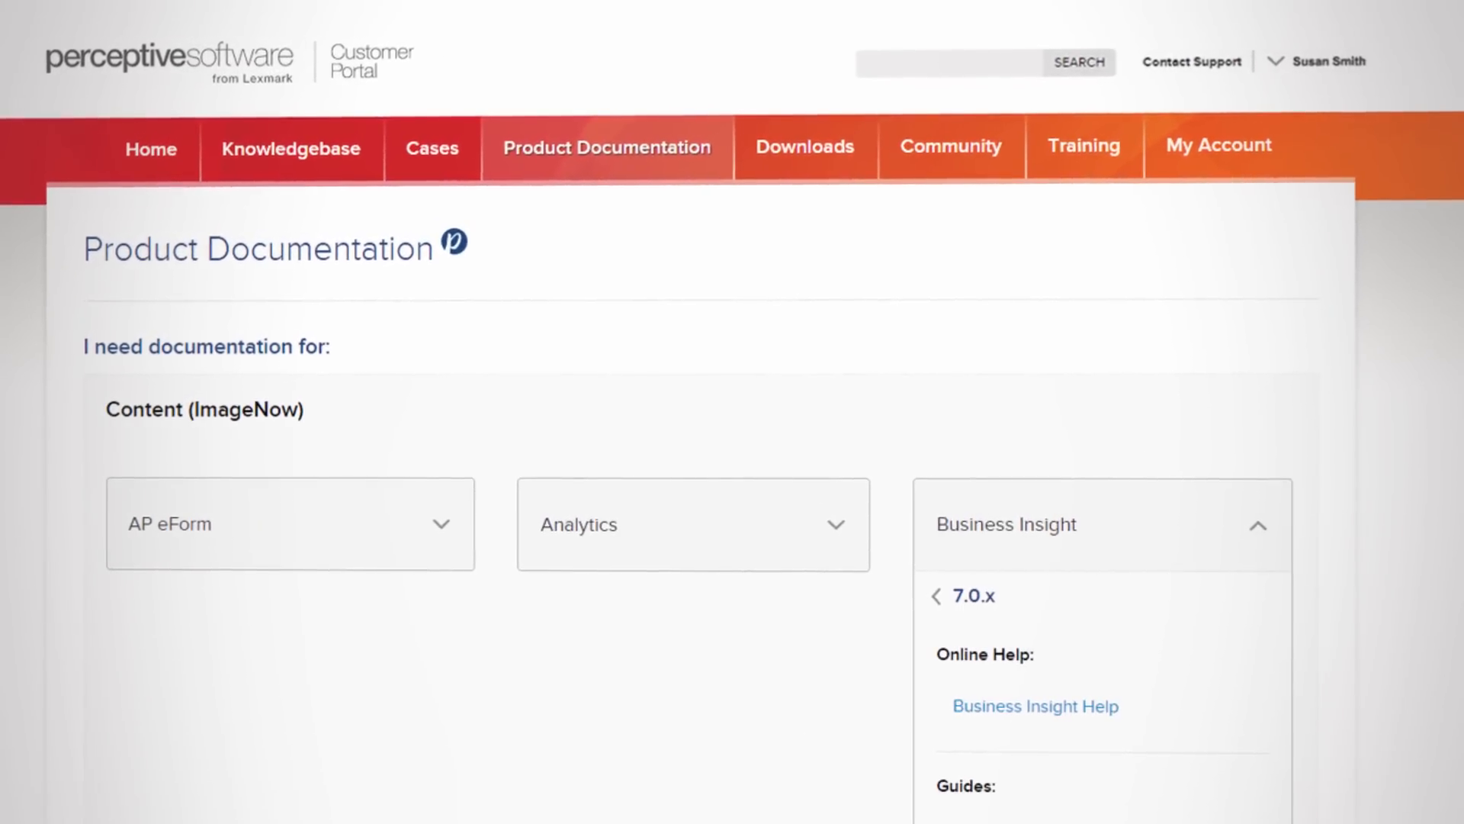
scroll("down", 3)
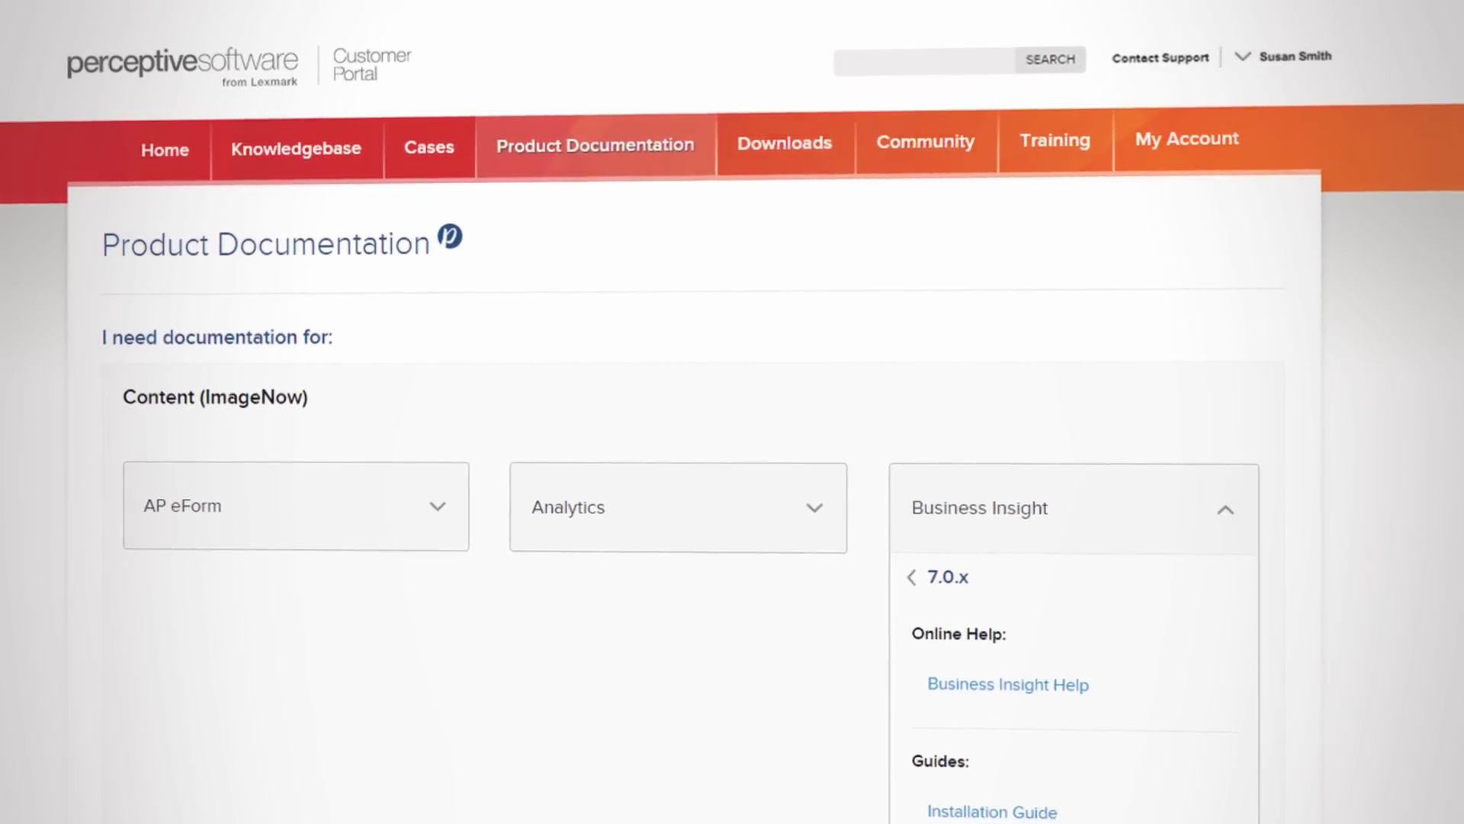
left_click(784, 142)
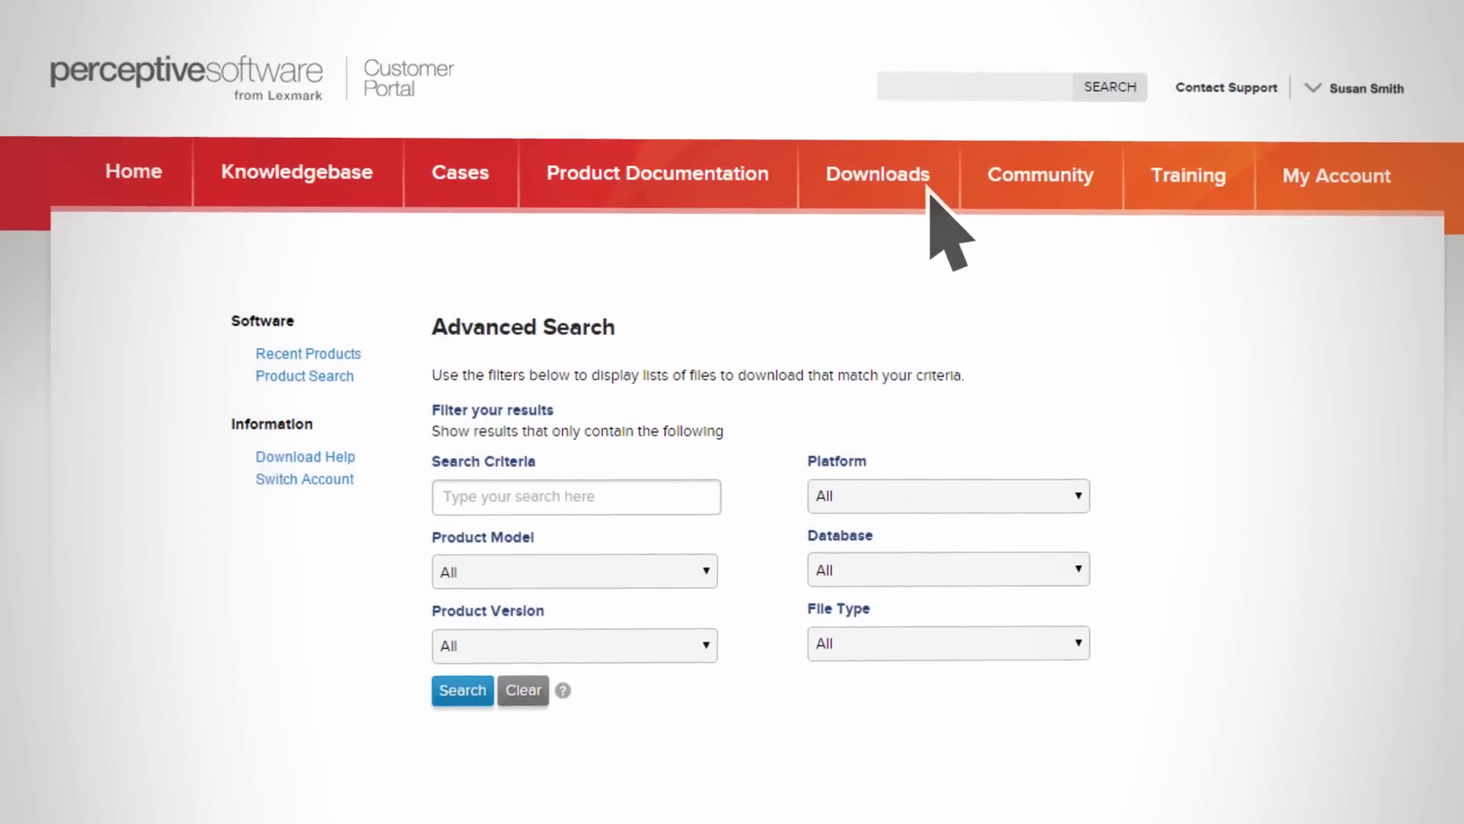
left_click(1039, 175)
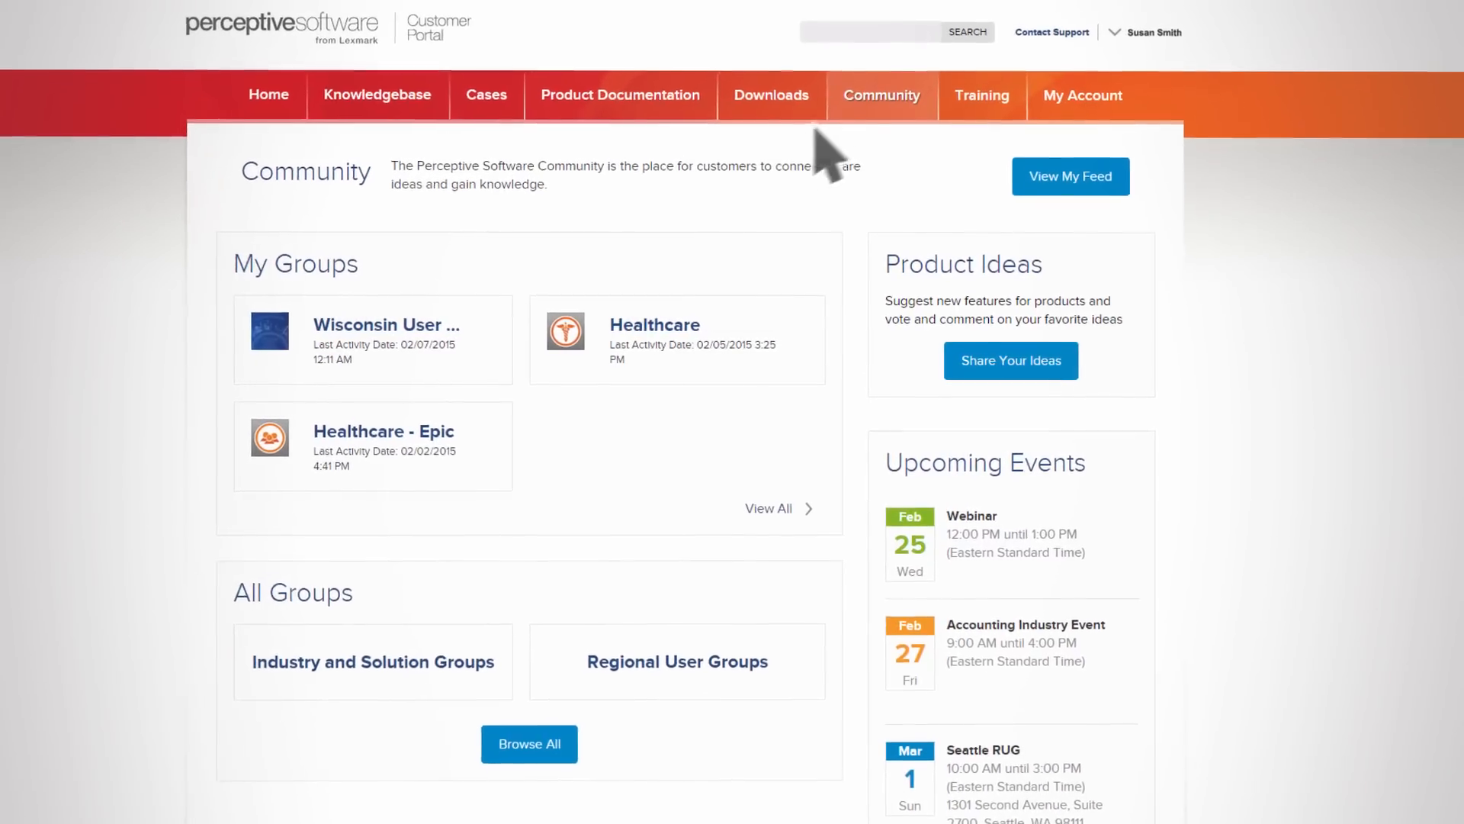
scroll("up", 3)
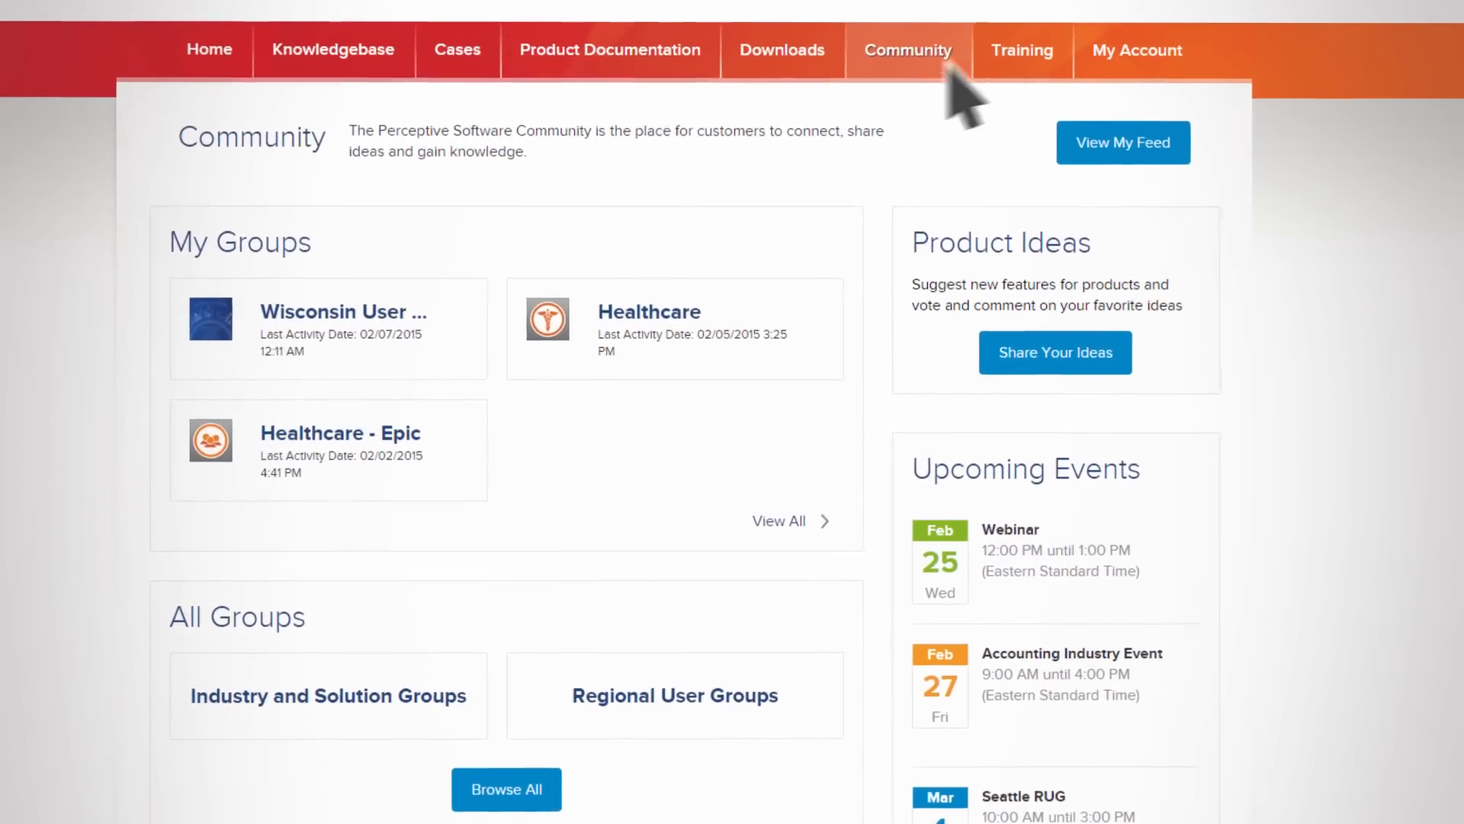
scroll("down", 3)
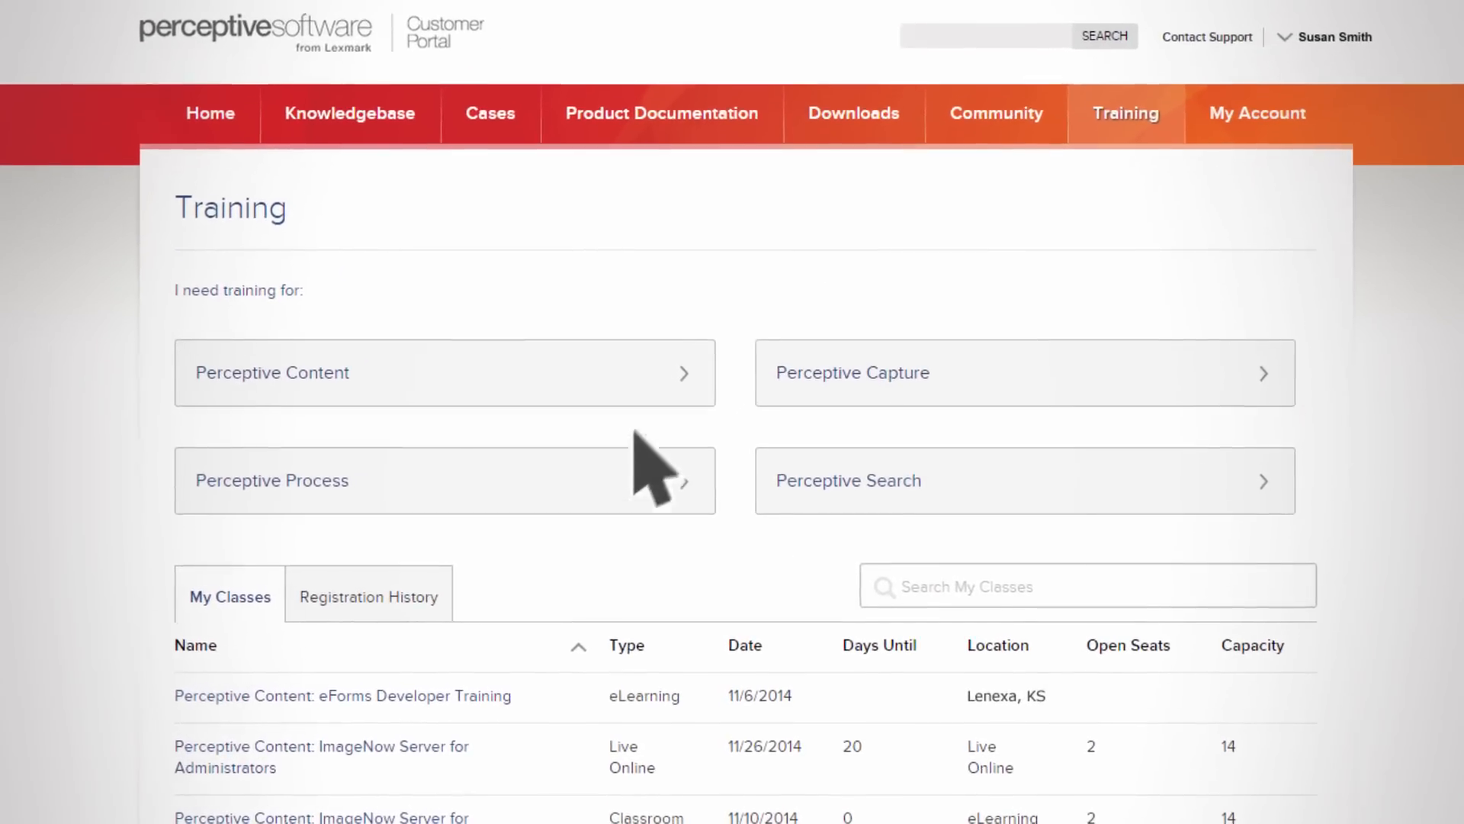
Browse training classes and My Account's portal users list, then return Home.
scroll("down", 3)
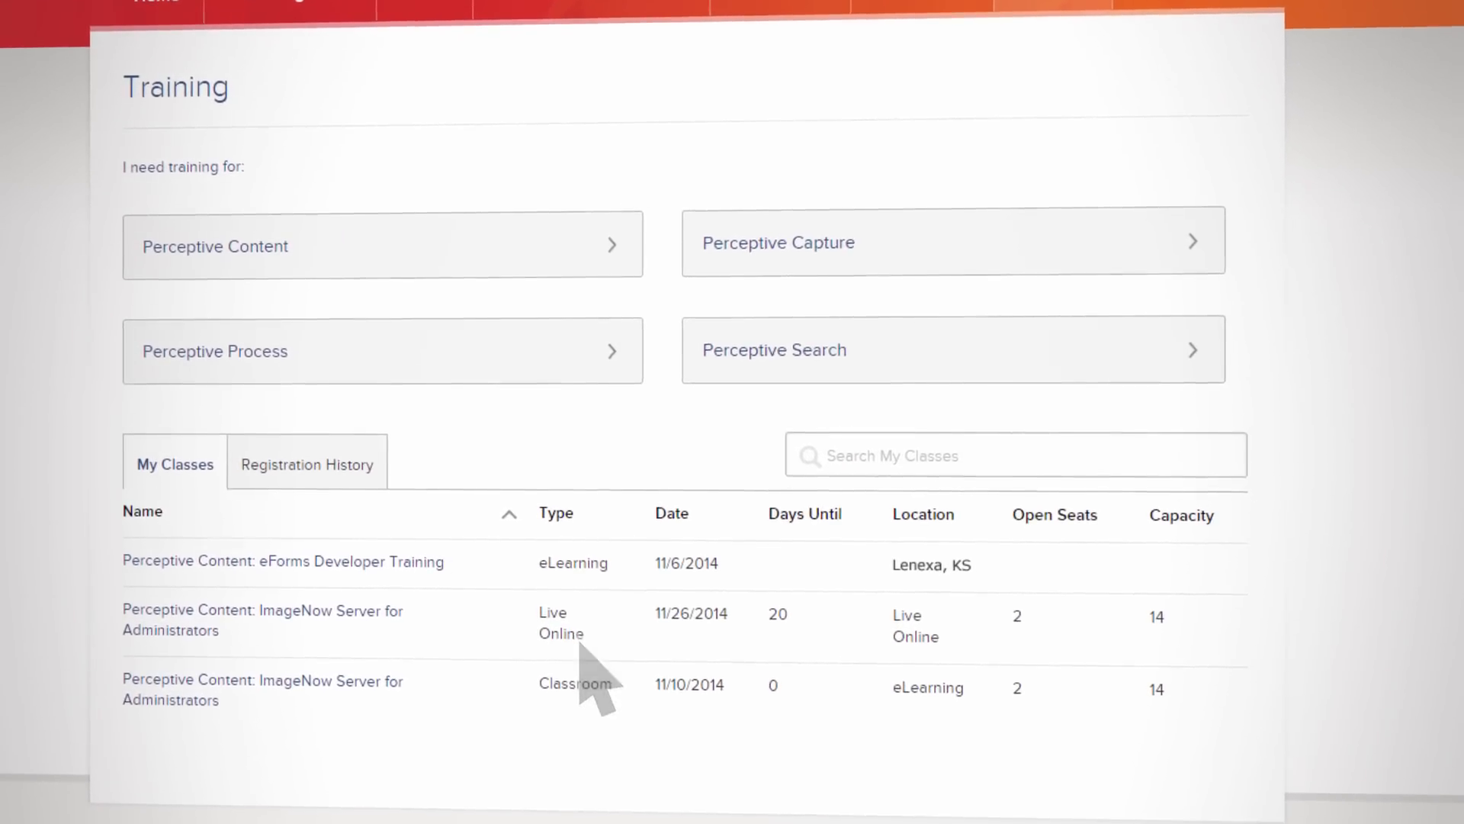
left_click(1055, 104)
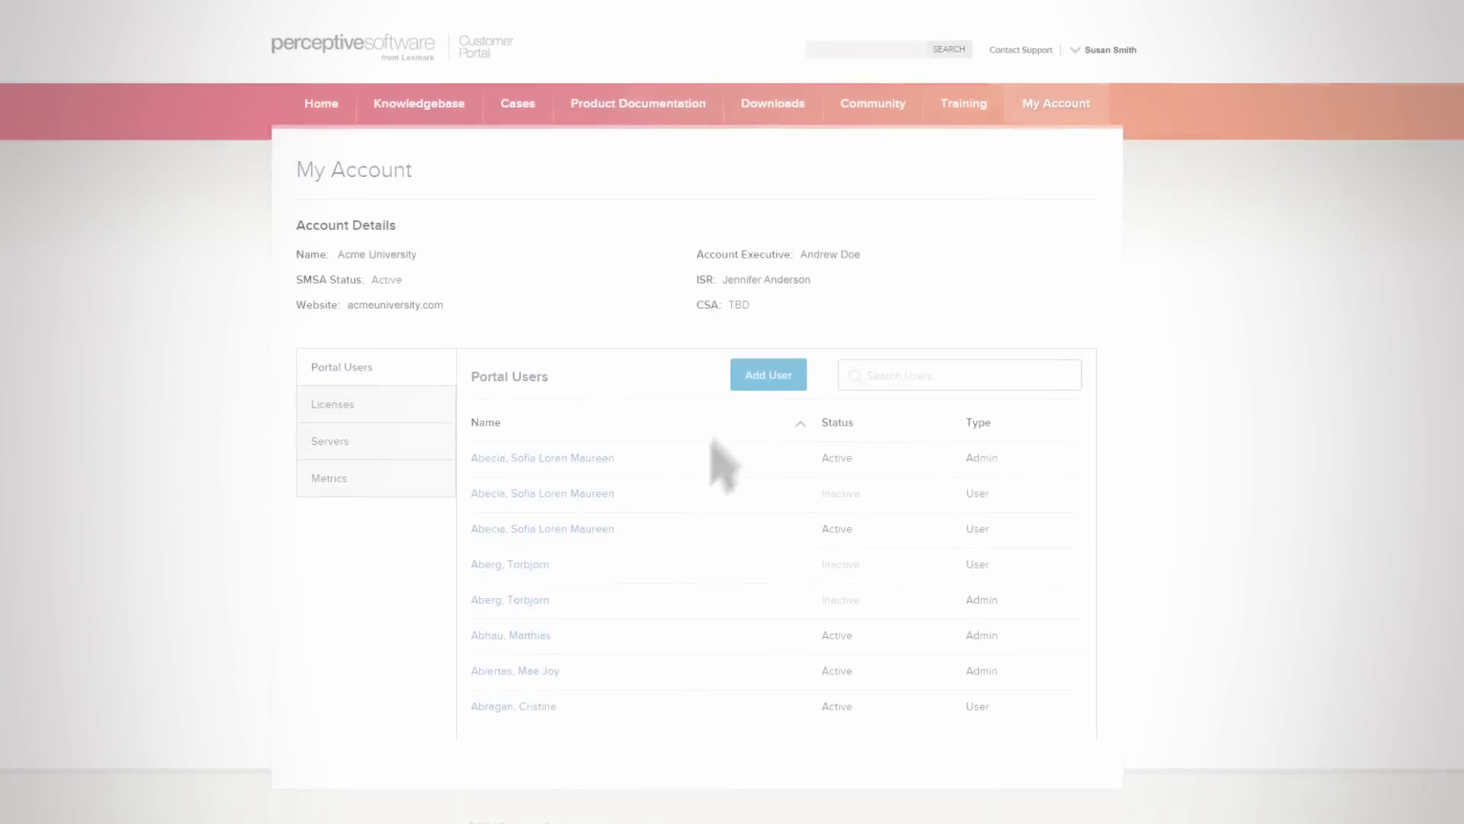
scroll("down", 3)
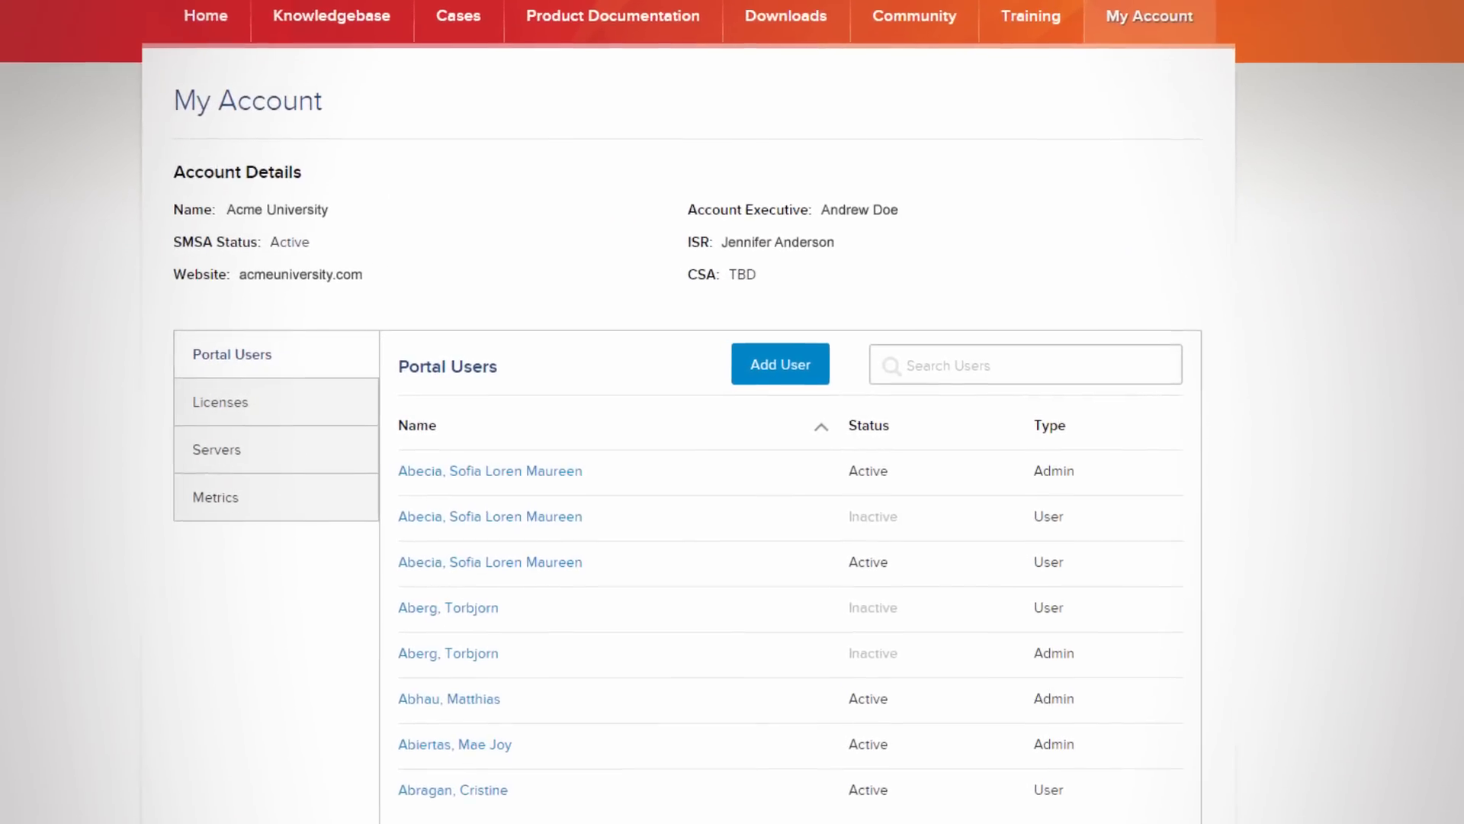
left_click(205, 16)
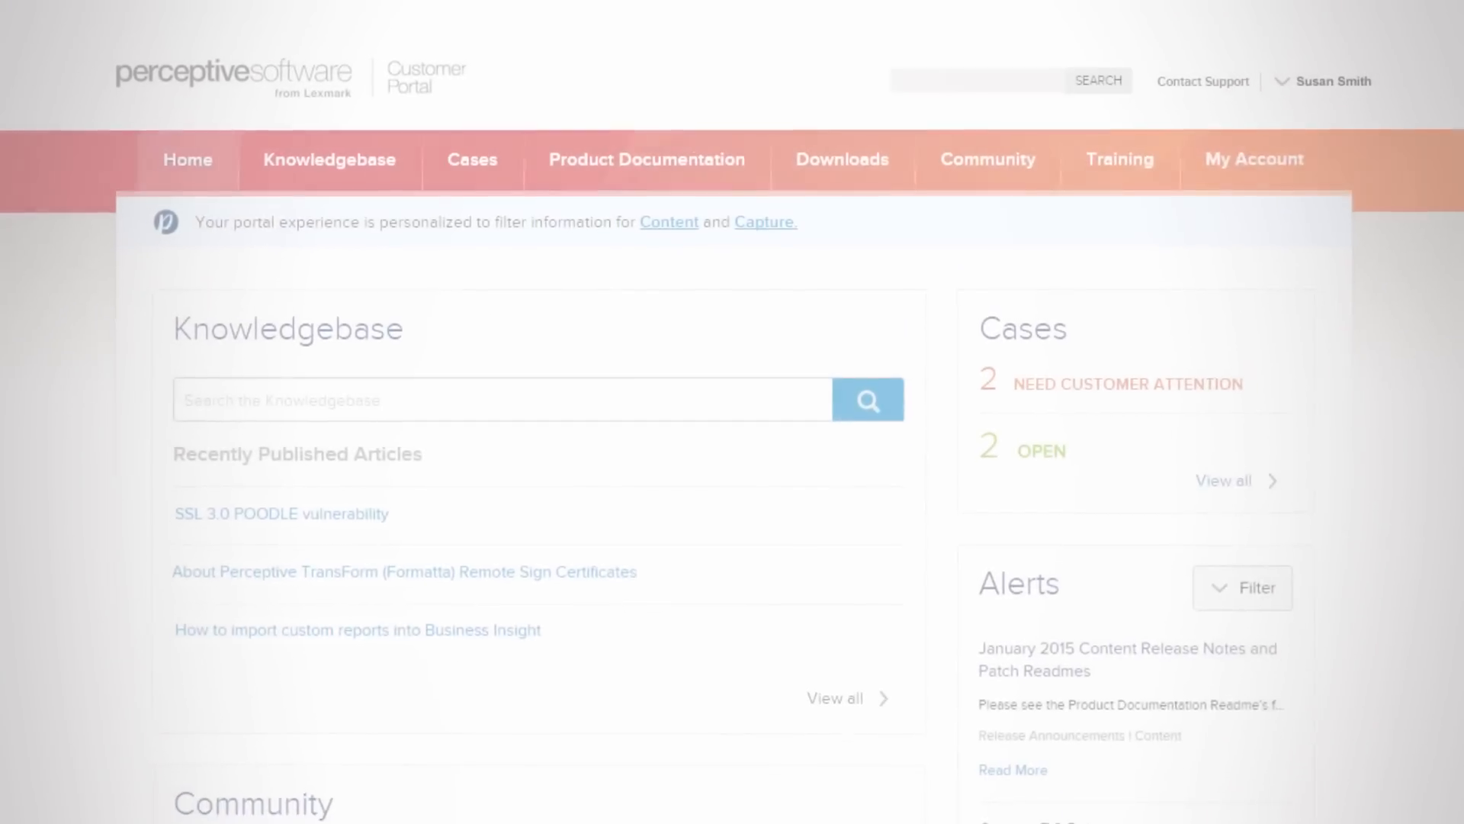